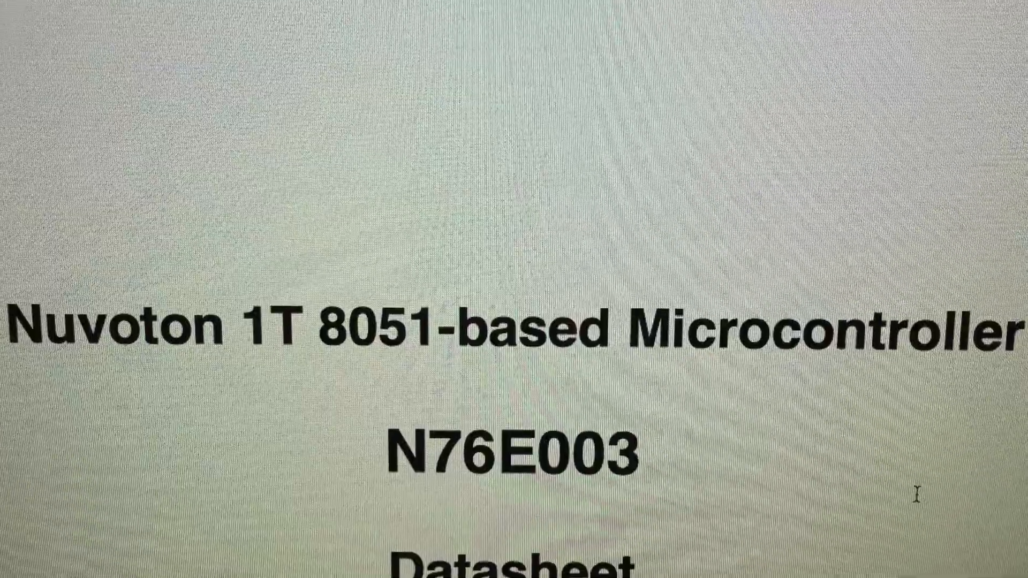
Scroll the N76E003 datasheet from the title page to the page-6 feature list
scroll(down, 3)
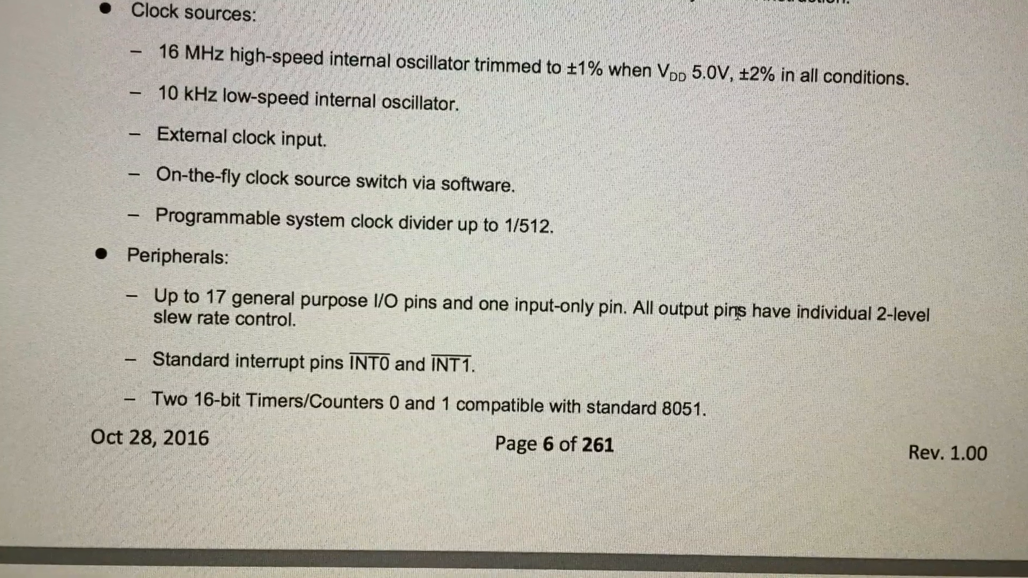
scroll(down, 3)
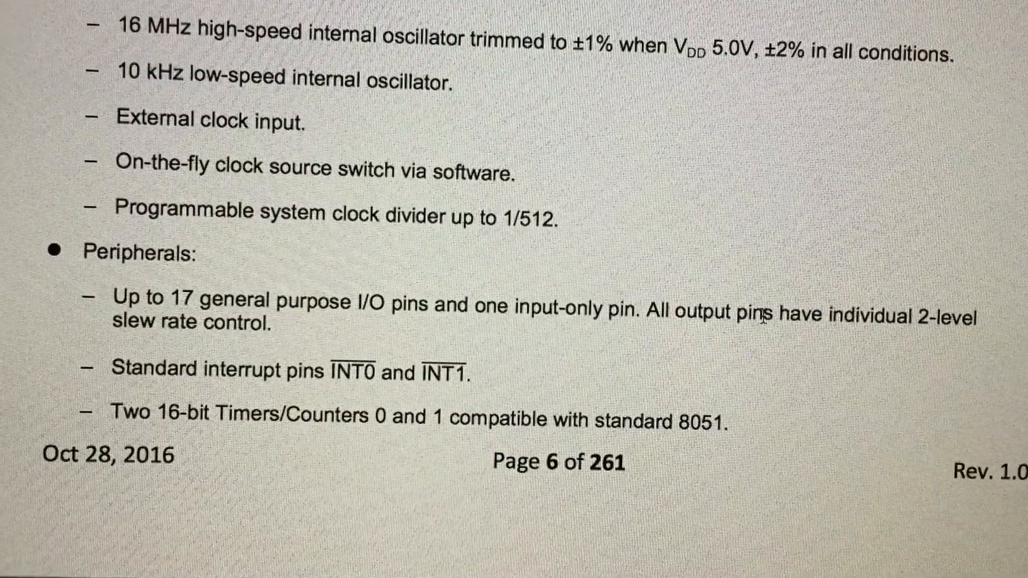
scroll(down, 3)
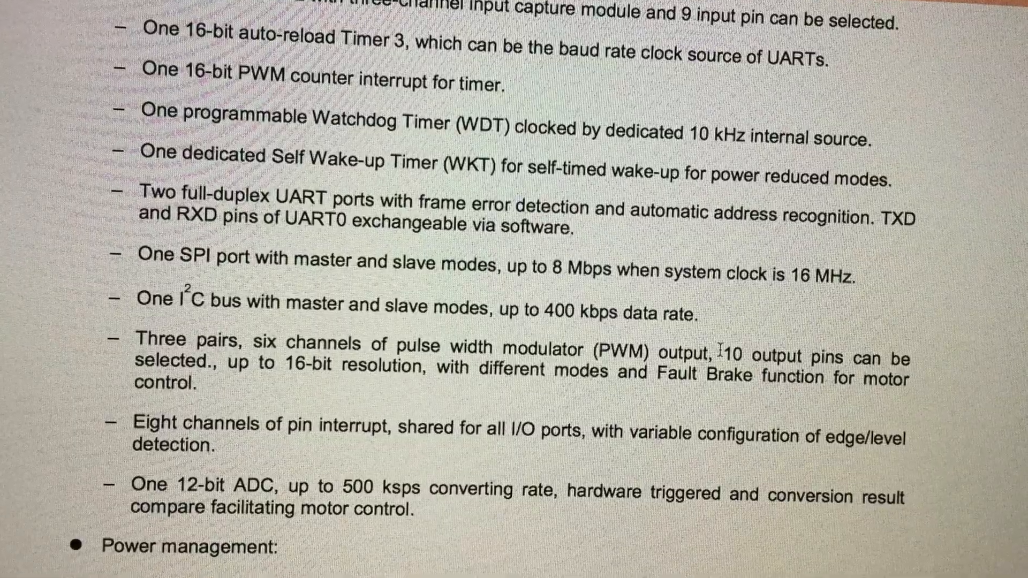
scroll(down, 3)
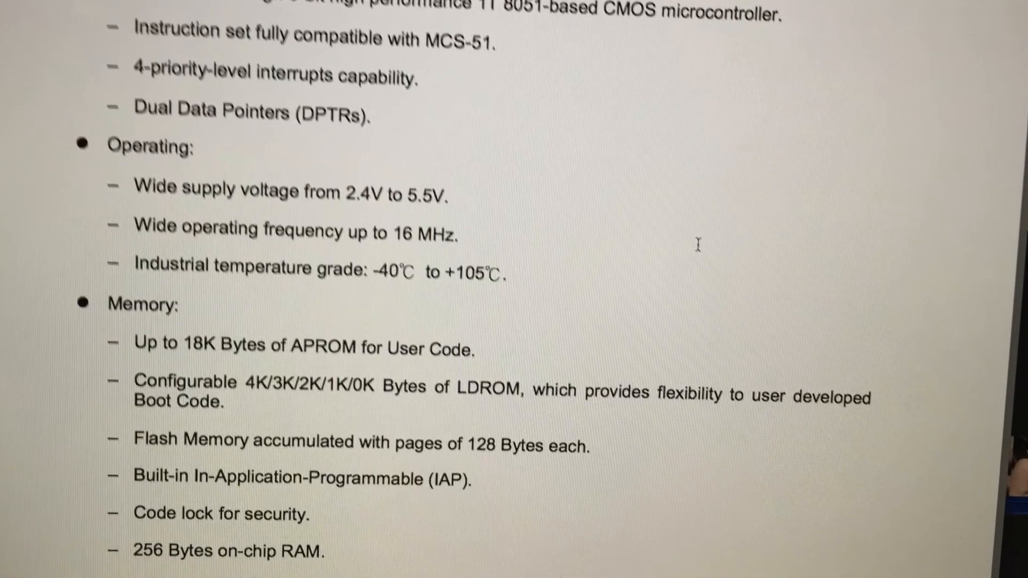
scroll(down, 3)
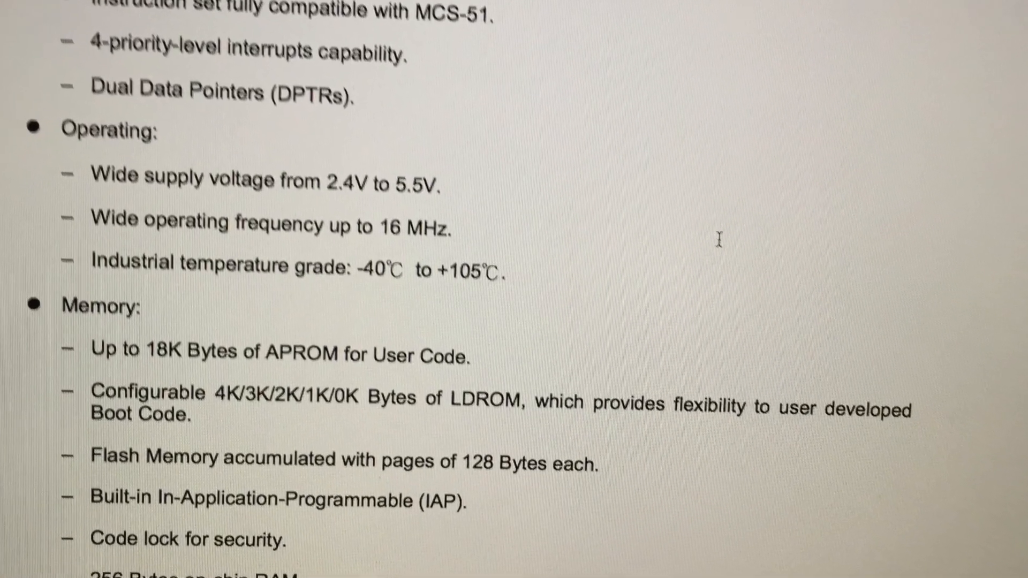
scroll(down, 3)
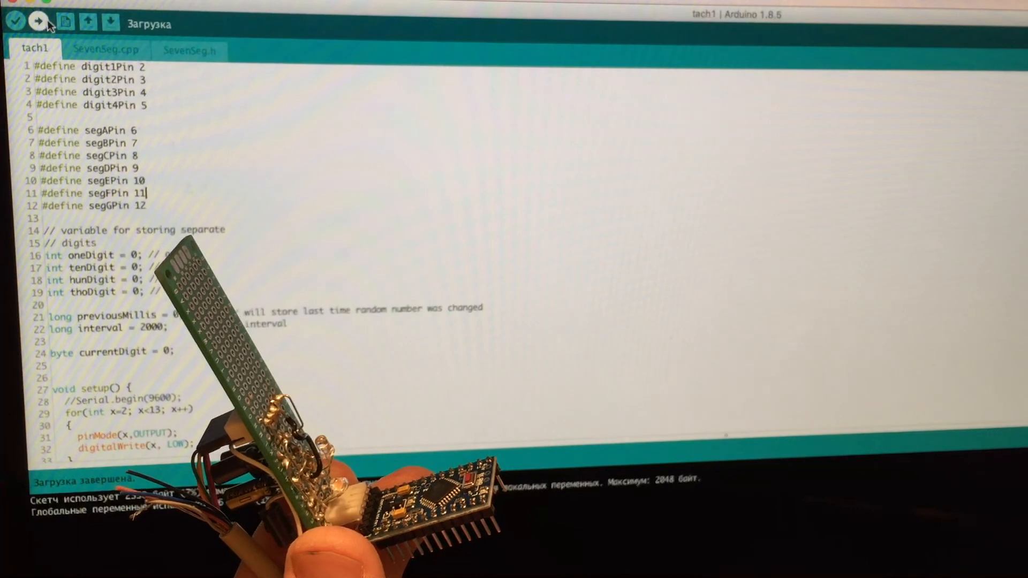
Compile and upload the tach1 sketch to the Pro Mini via the toolbar Upload arrow
click(42, 21)
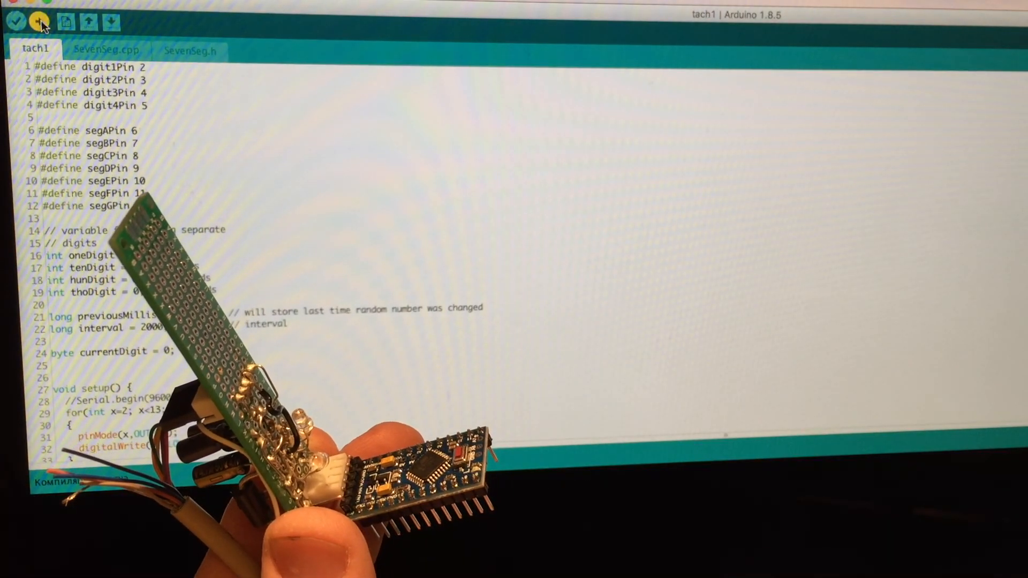
click(41, 21)
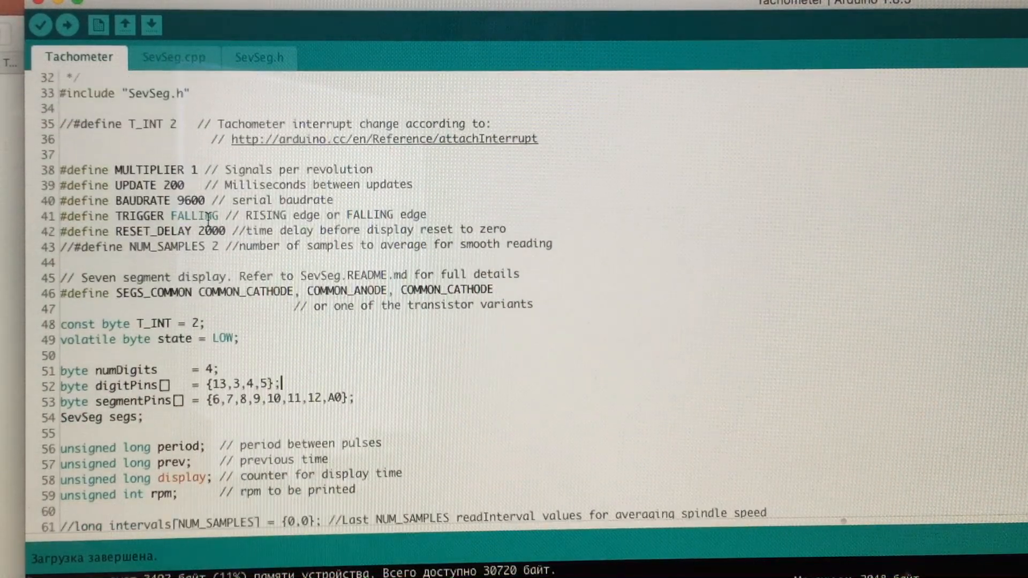
scroll(down, 3)
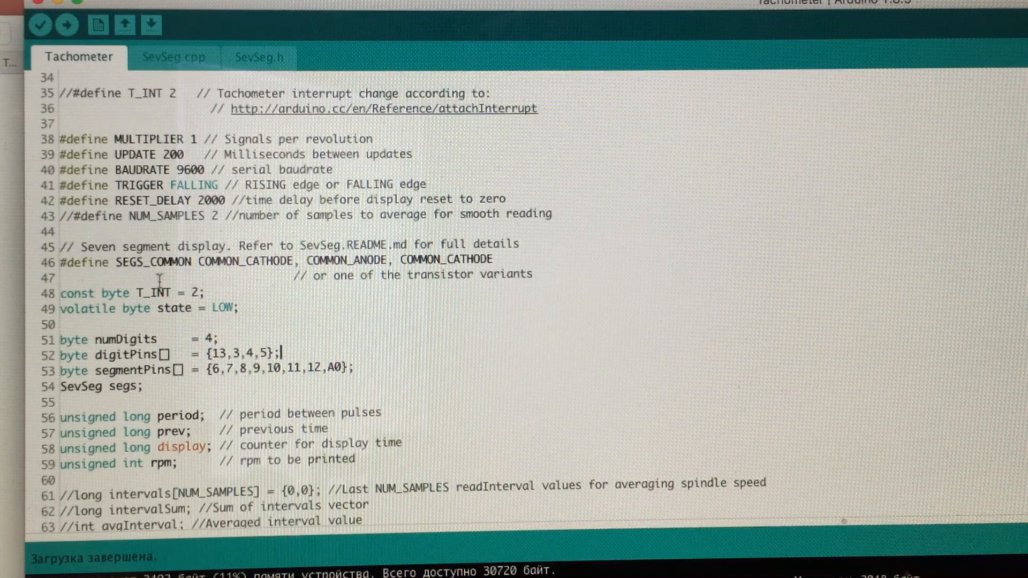
mouse_move(256, 313)
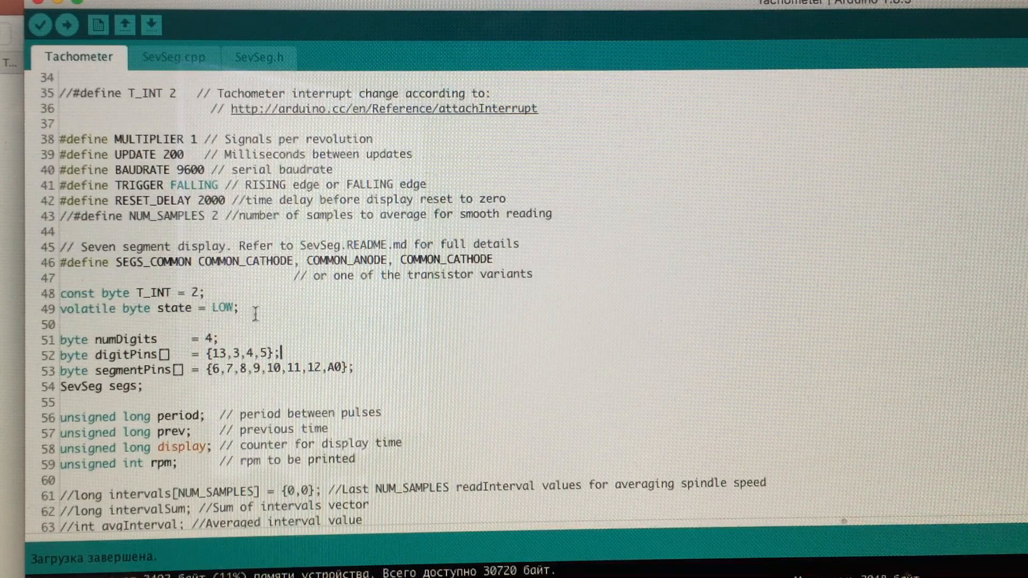
mouse_move(408, 373)
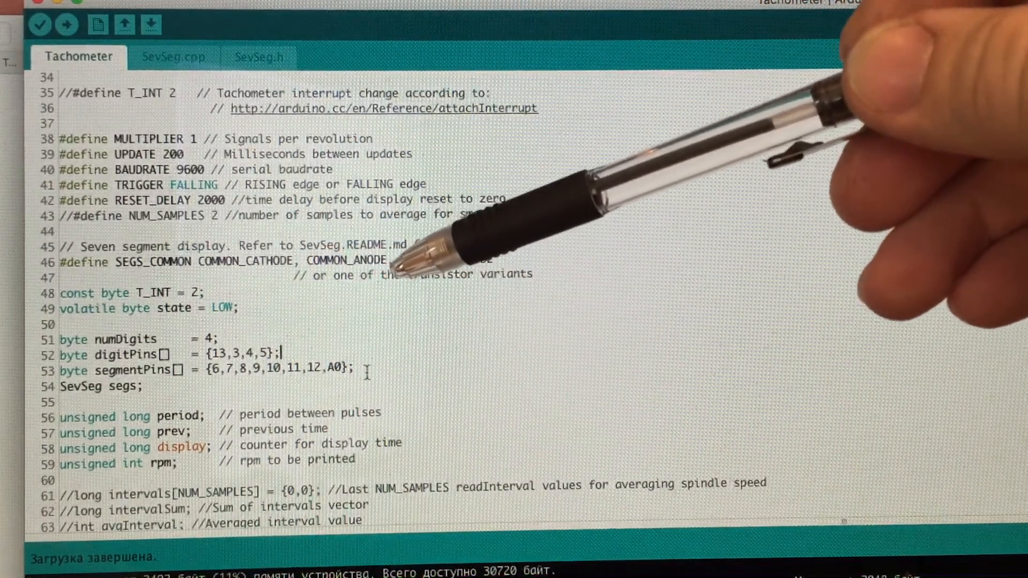
scroll(down, 3)
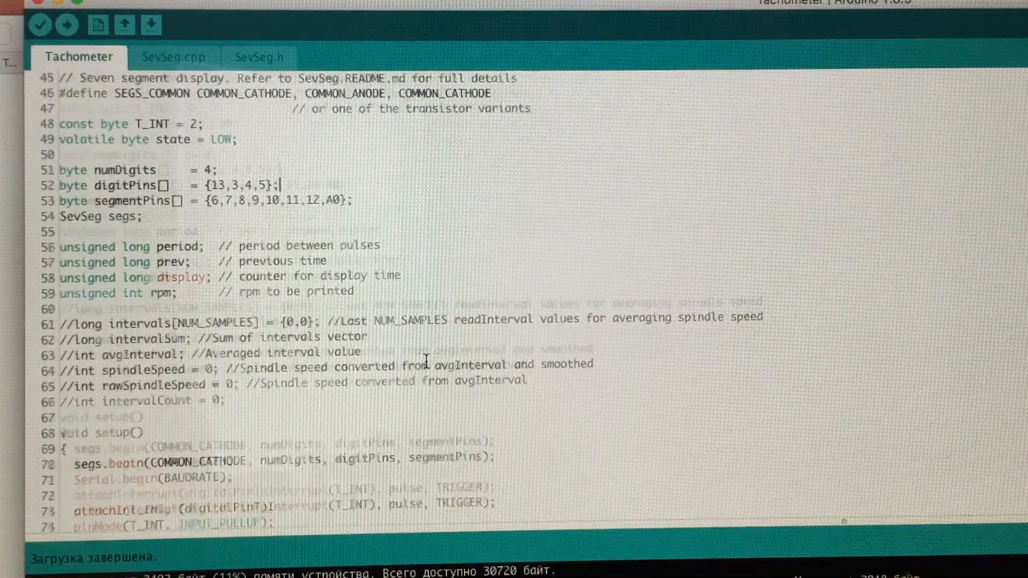
scroll(down, 3)
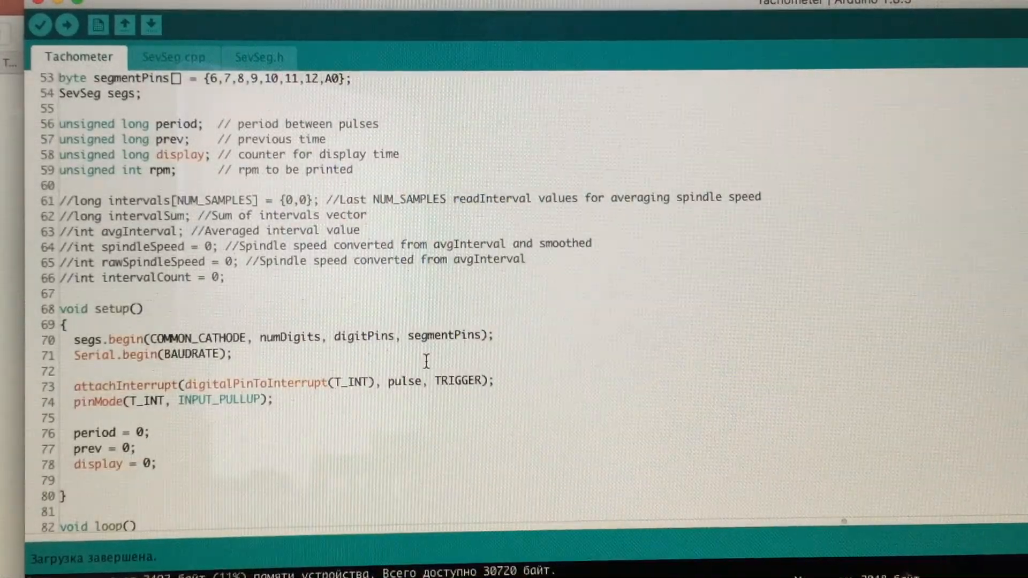
scroll(down, 3)
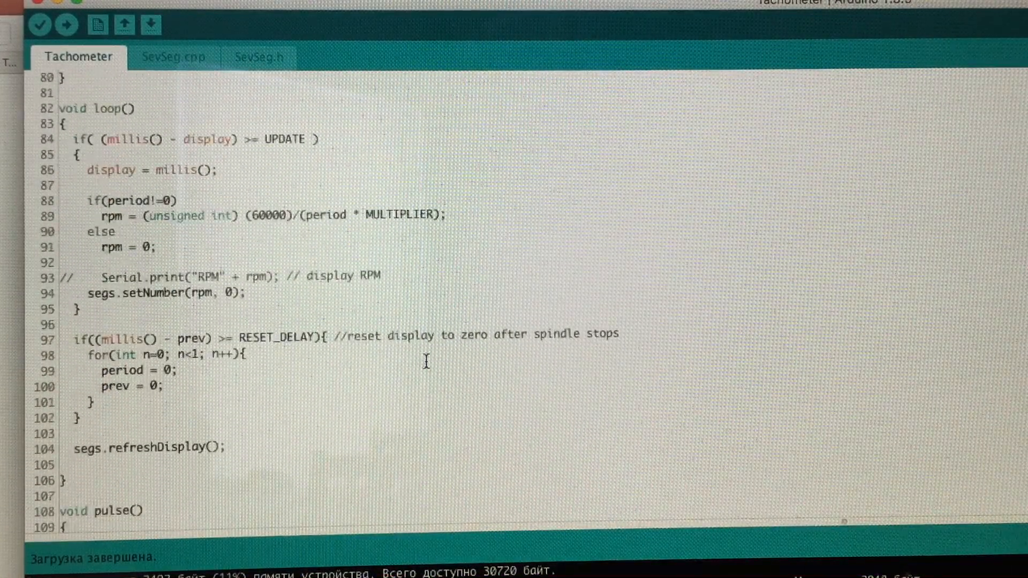
scroll(down, 3)
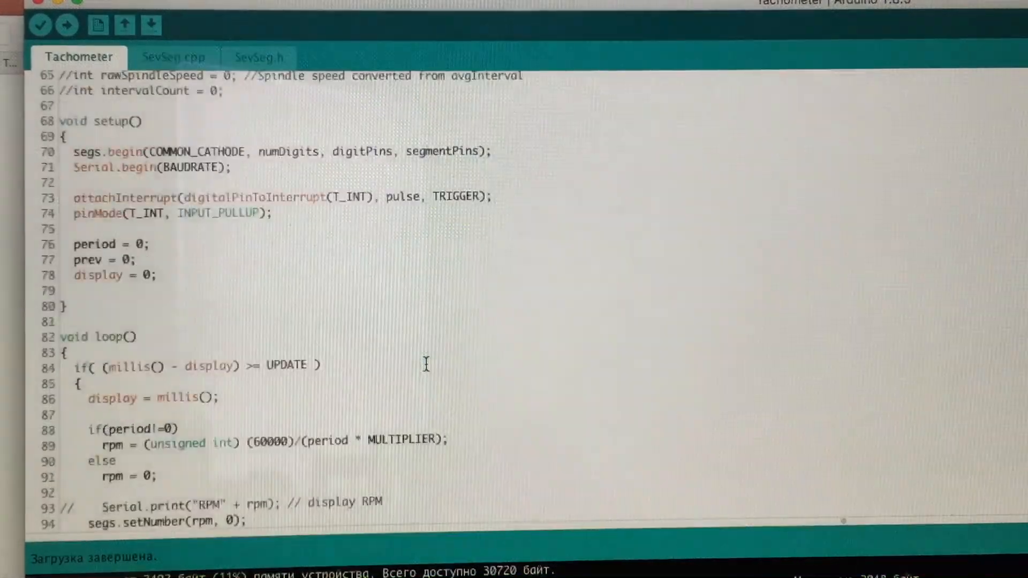
scroll(down, 3)
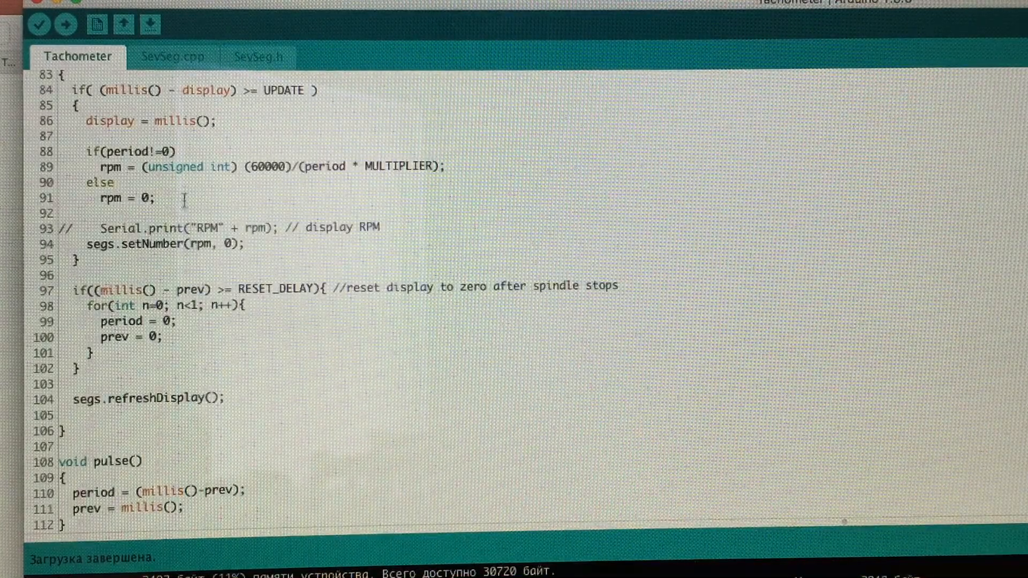
Review SevSeg.cpp's begin() routine, then show the SevSeg.h display configuration defines
click(171, 56)
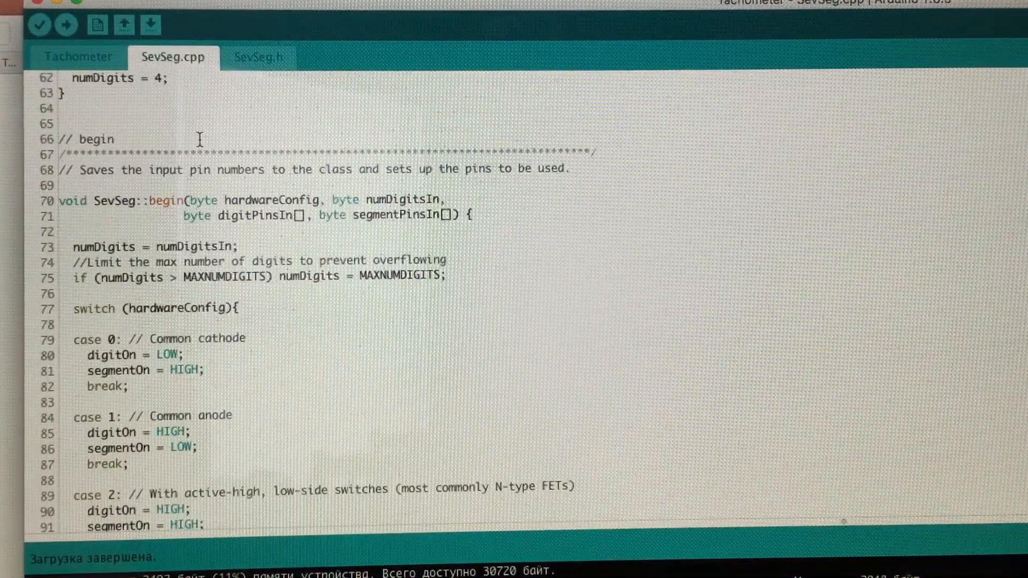
scroll(up, 3)
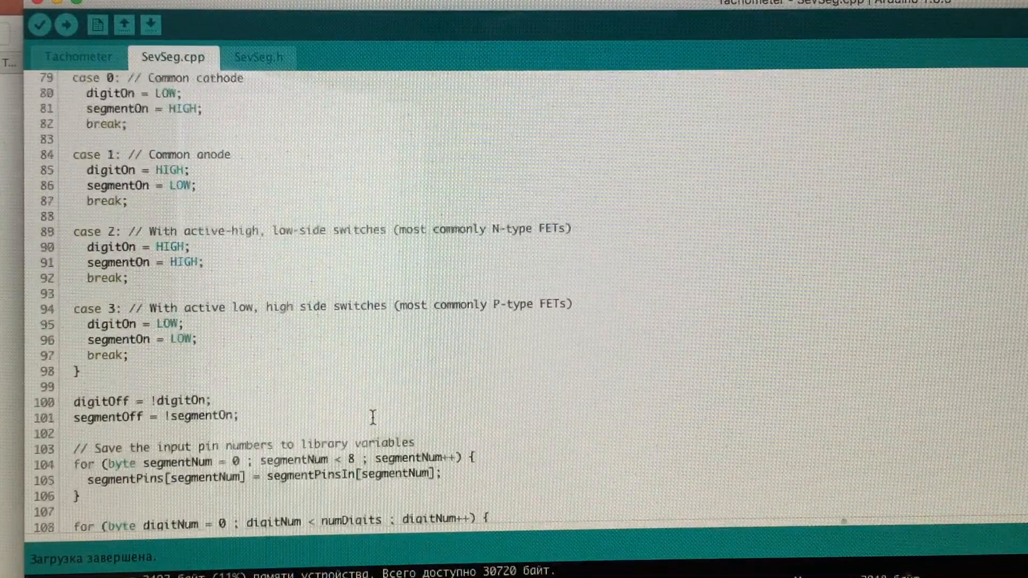
click(257, 56)
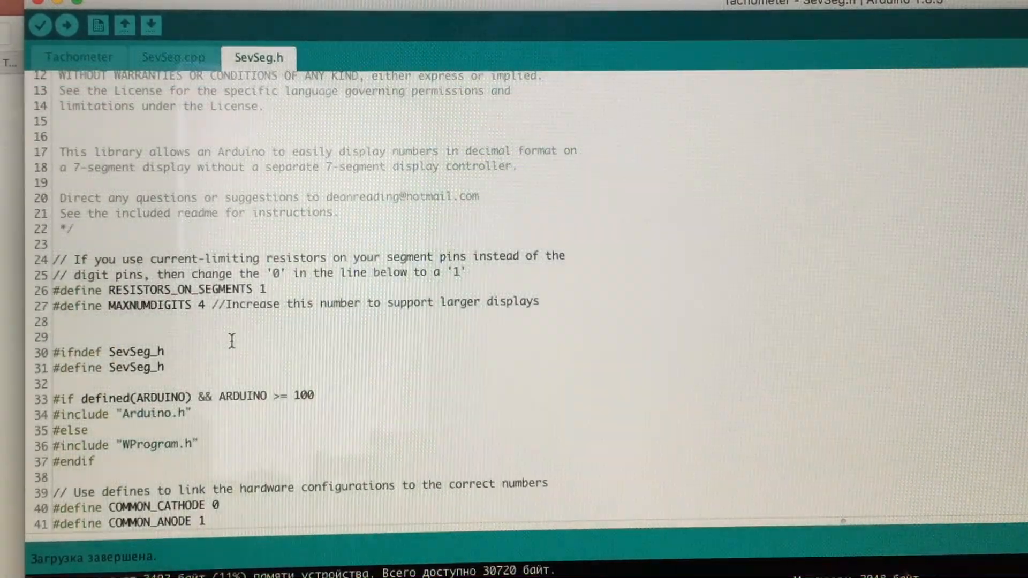
click(67, 25)
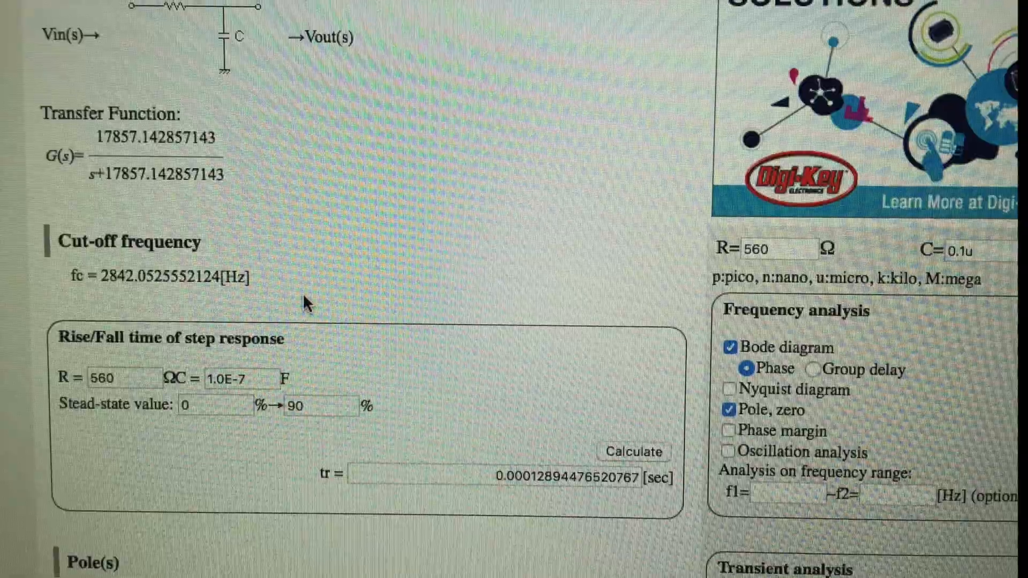
Scroll to the calculator's cut-off frequency result of about 2842 Hz for 560 Ω and 0.1 µF
scroll(down, 3)
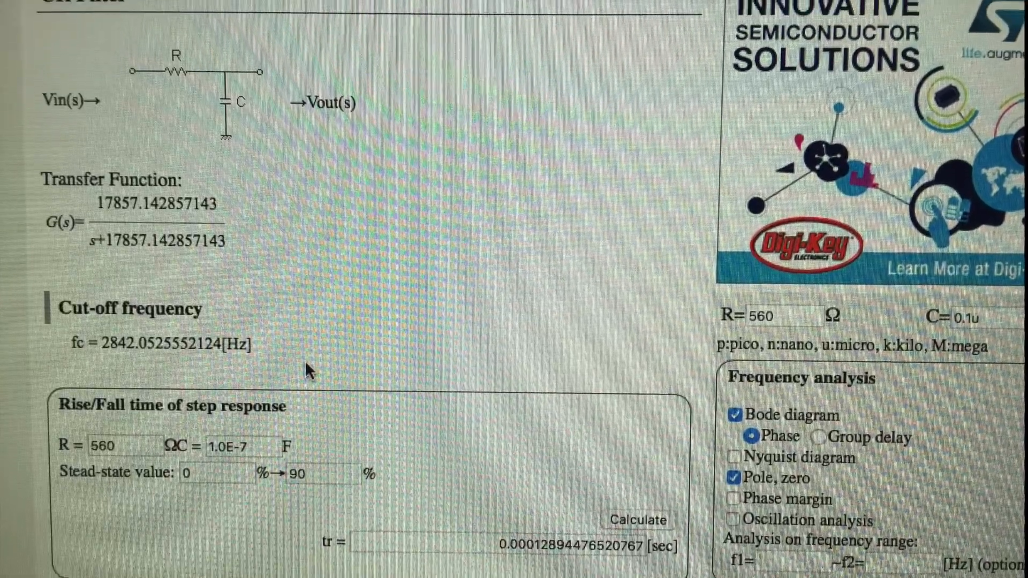